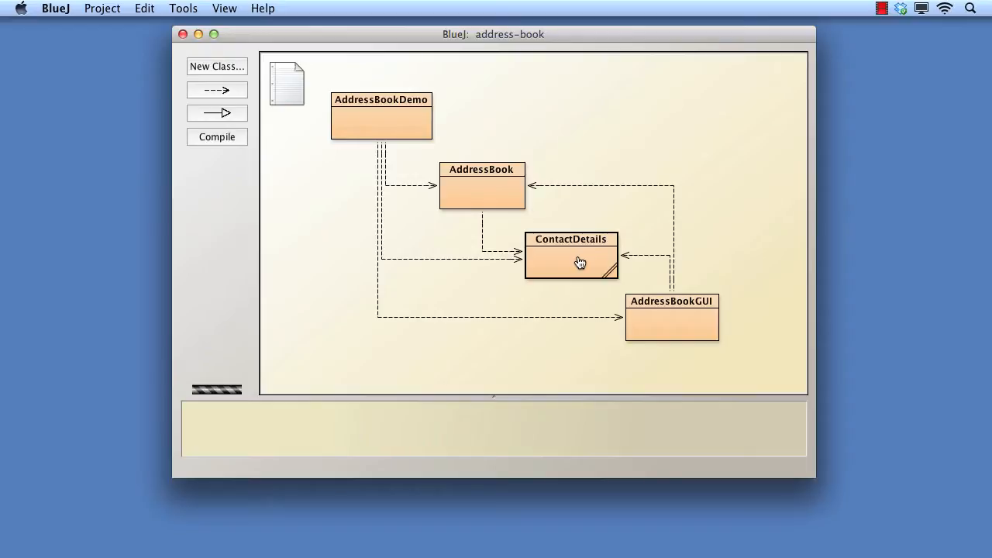
View the ContactDetails and AddressBookGUI class sources in the address-book project.
double_click(570, 256)
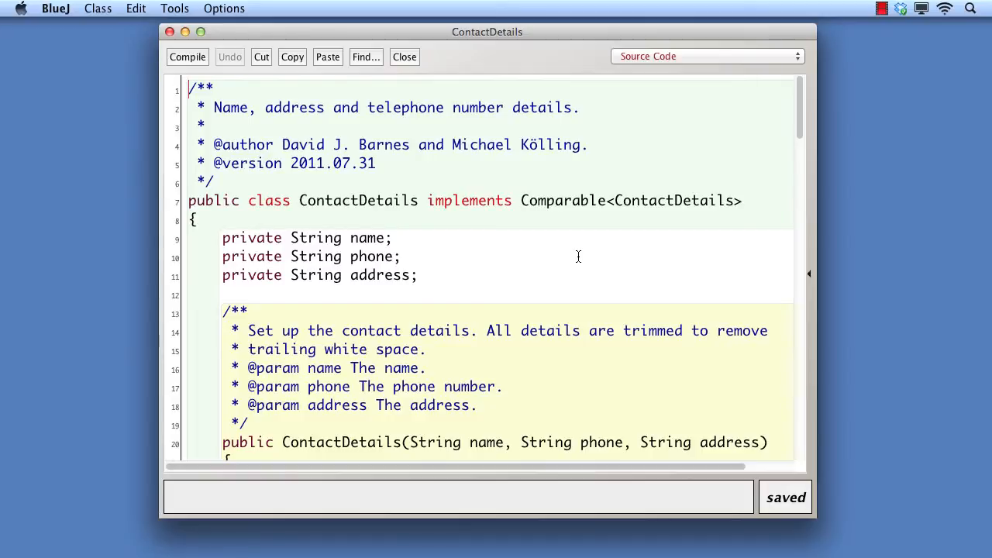
left_click(403, 56)
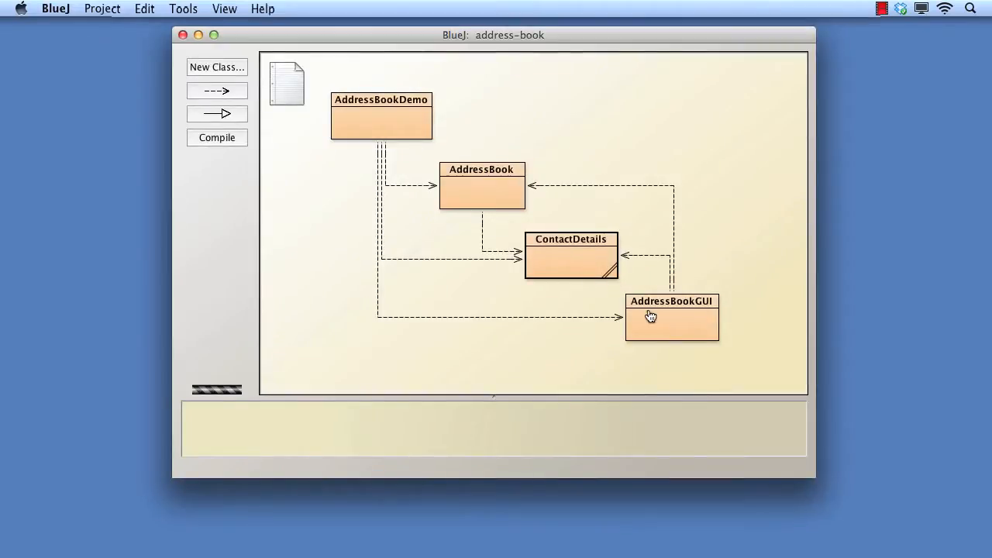
double_click(671, 318)
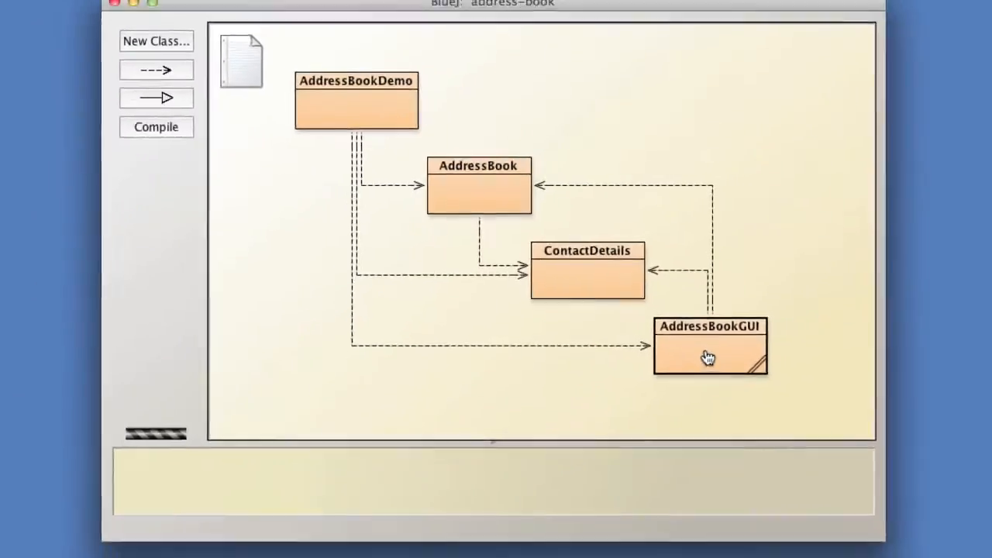
Create a new AddressBookDemo object from the class's context menu.
right_click(381, 115)
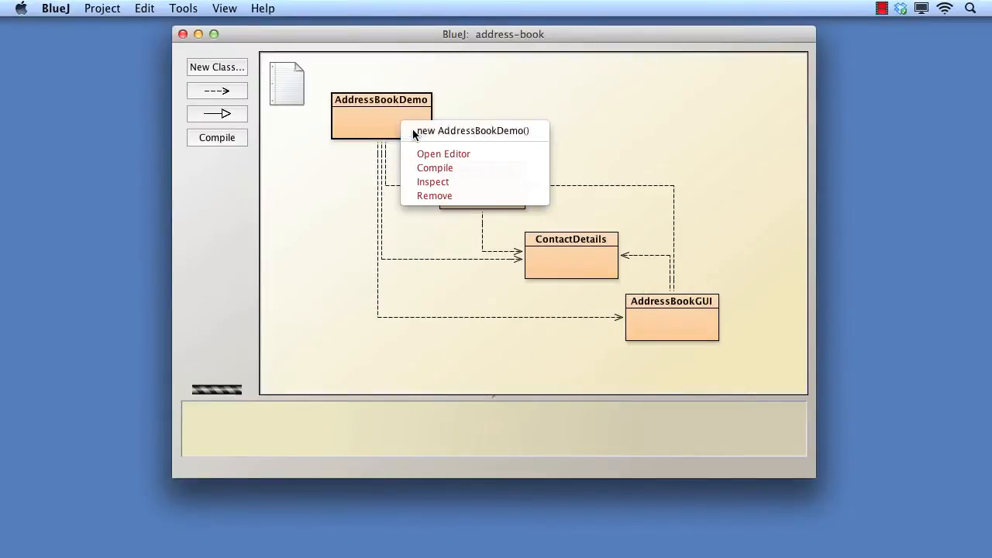
left_click(471, 130)
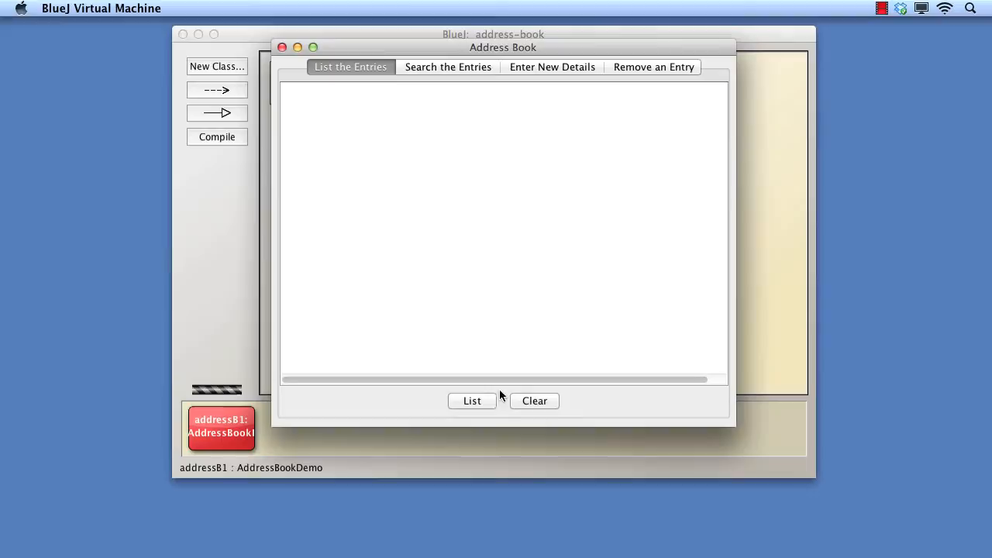
List all entries, then visit the Search, Enter New Details and Remove tabs.
left_click(471, 400)
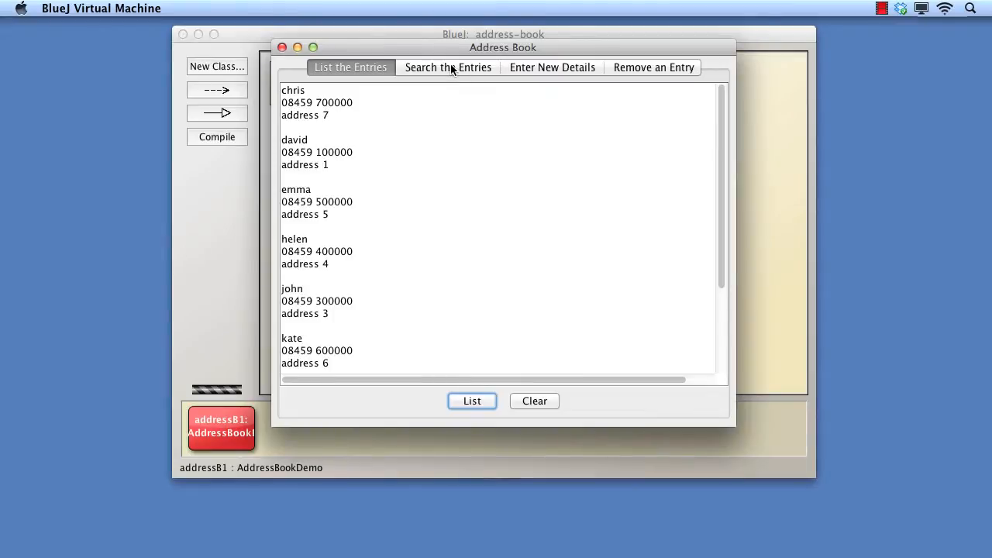
left_click(446, 68)
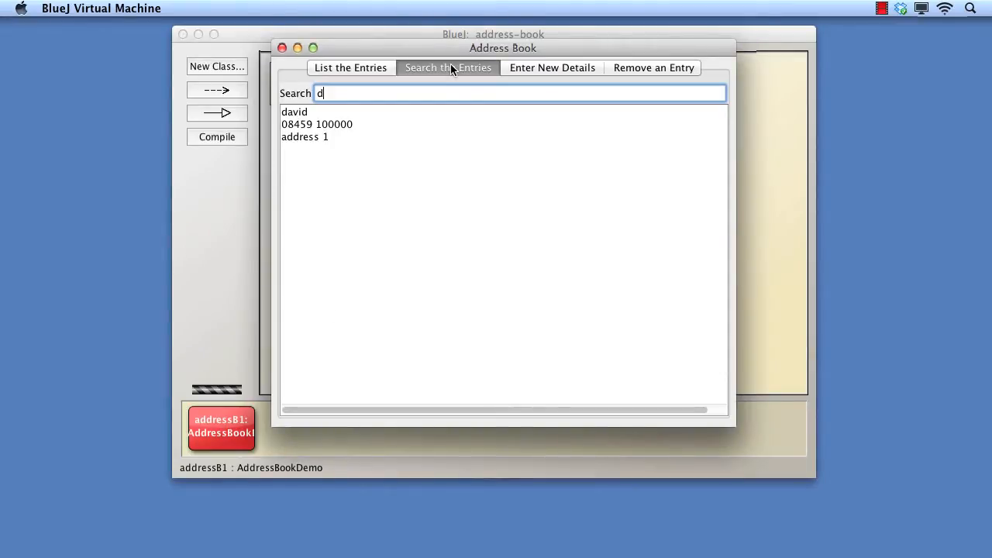
mouse_move(543, 75)
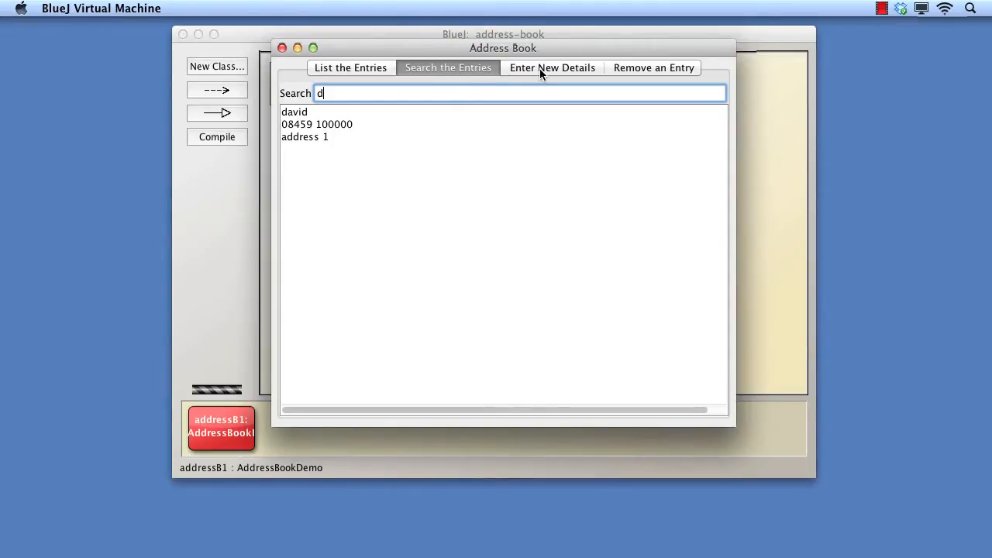
left_click(552, 68)
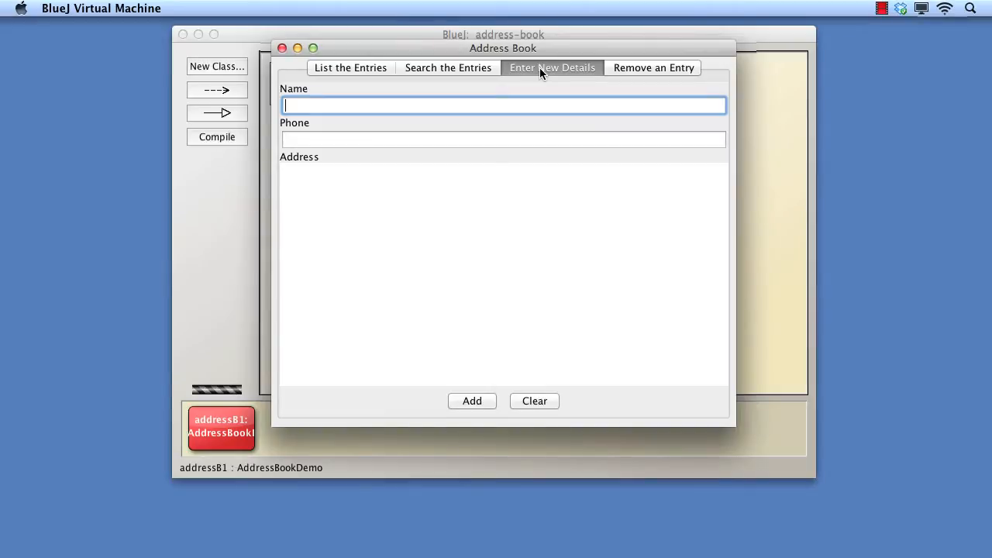
mouse_move(589, 75)
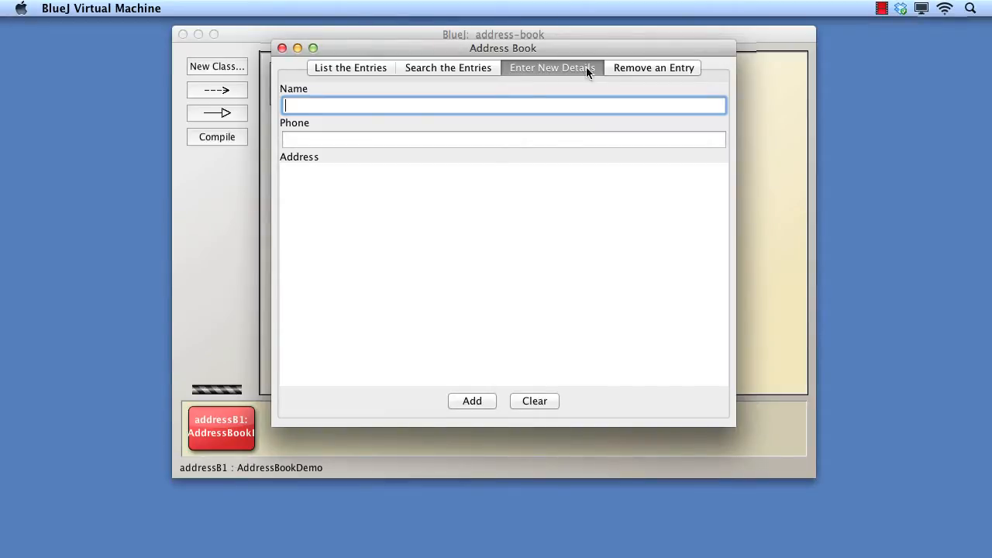
left_click(654, 68)
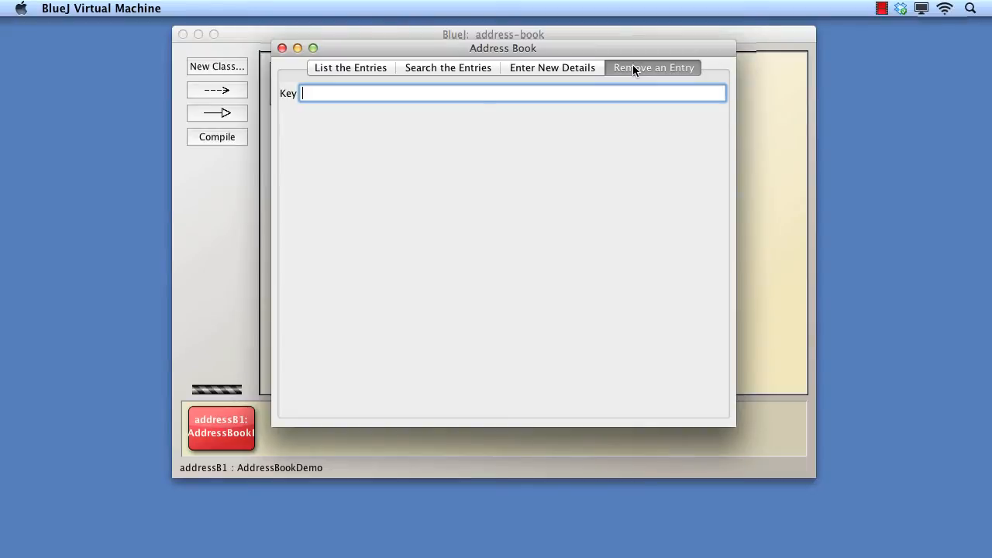
Search for david, then remove his entry and acknowledge the removed message.
left_click(351, 68)
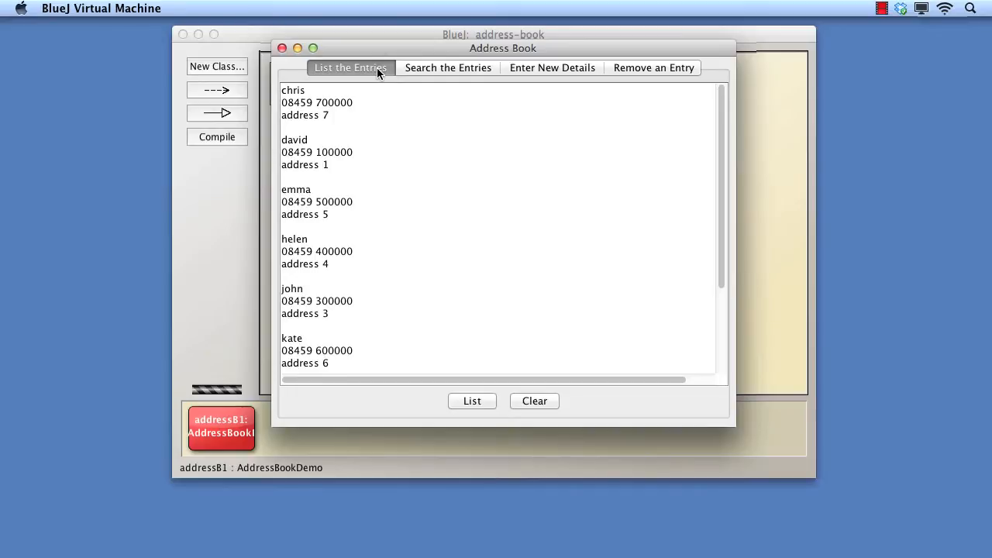
mouse_move(448, 74)
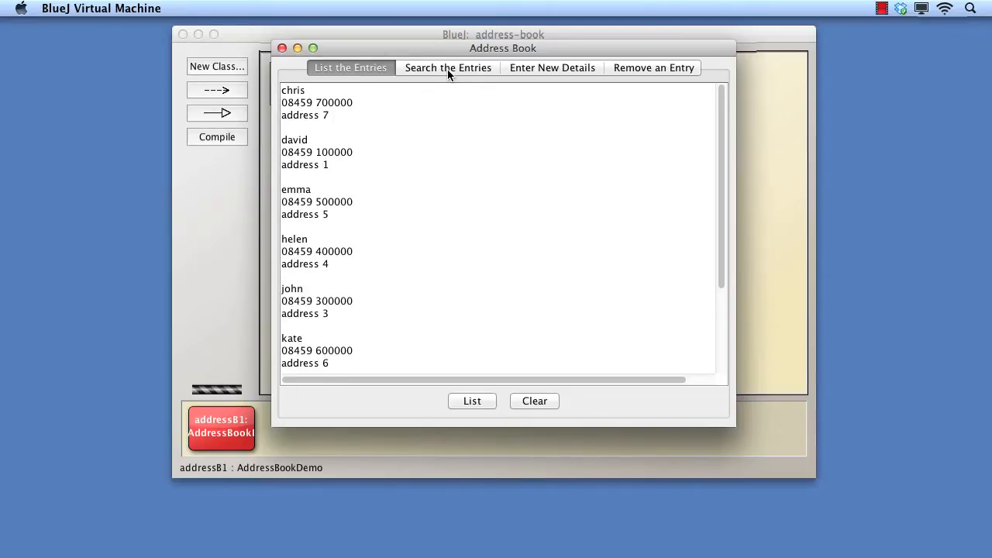
left_click(448, 68)
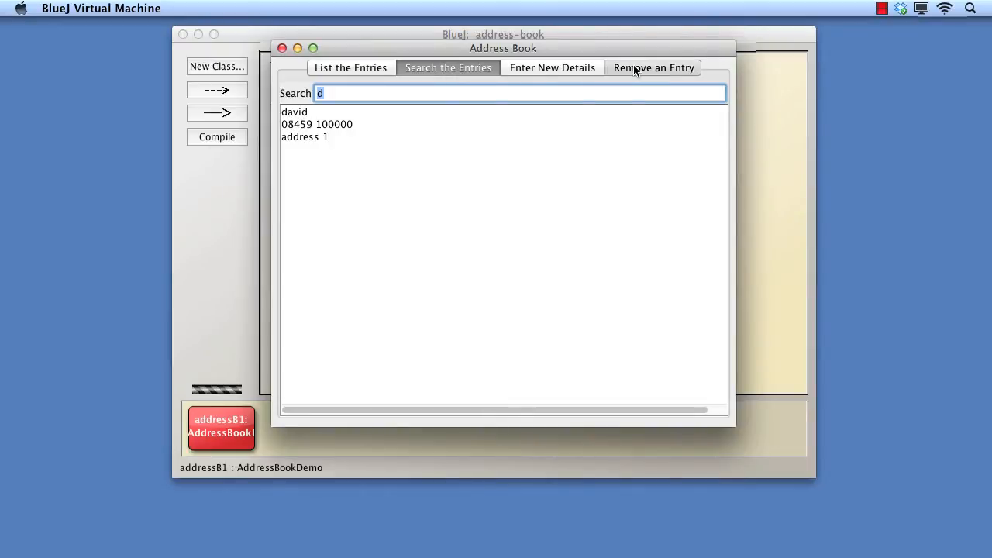
left_click(654, 68)
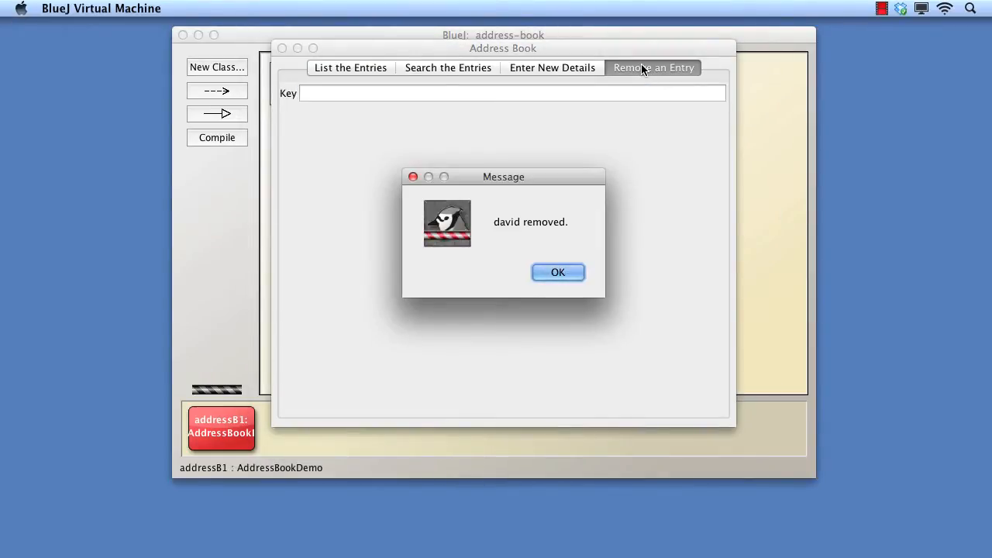
left_click(559, 273)
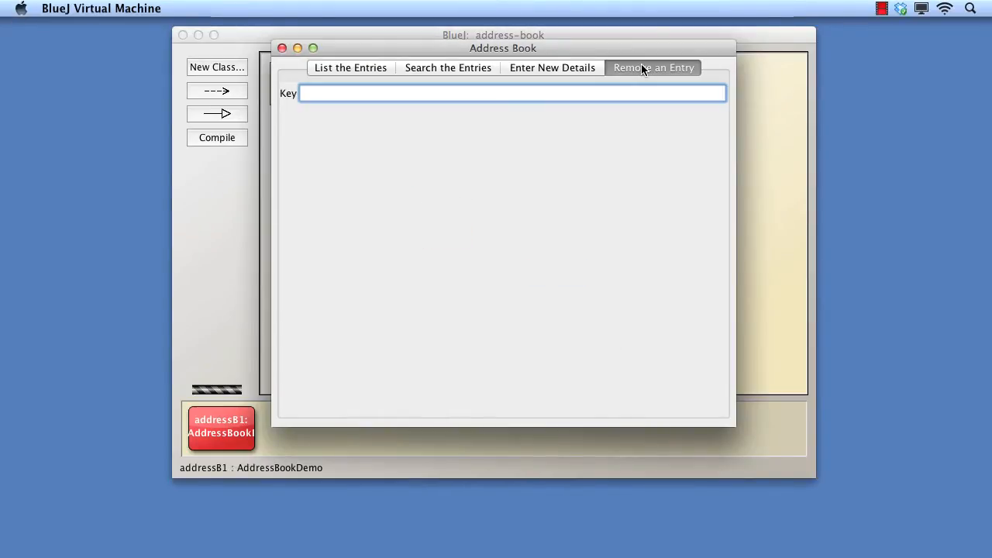
Attempt to remove the nonexistent key jan, triggering a NullPointerException in removeDetails.
type("jan")
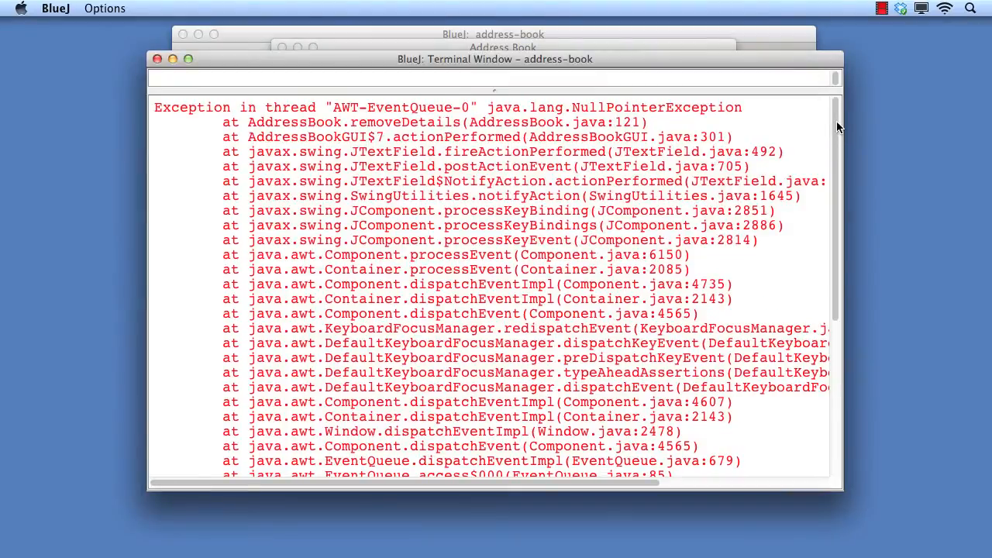
mouse_move(767, 109)
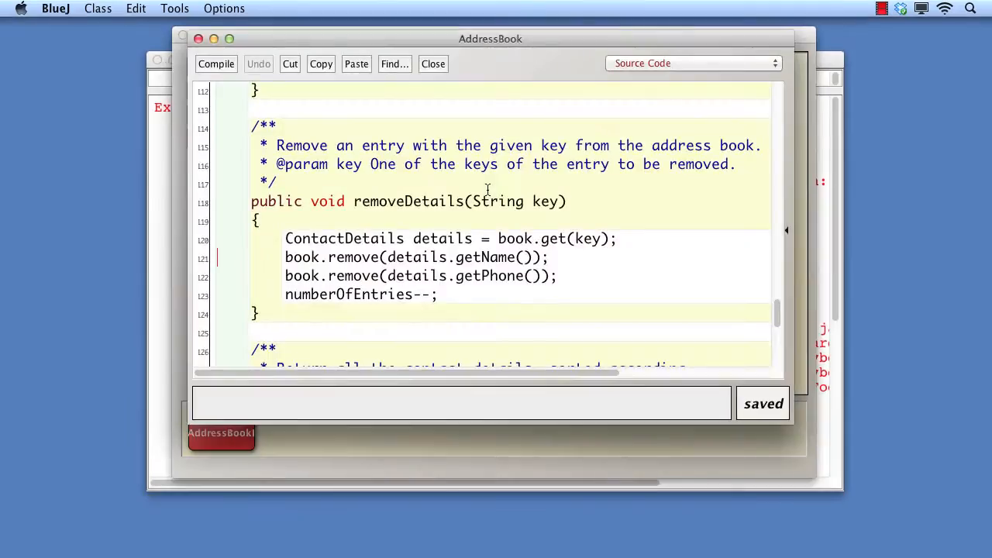
mouse_move(565, 258)
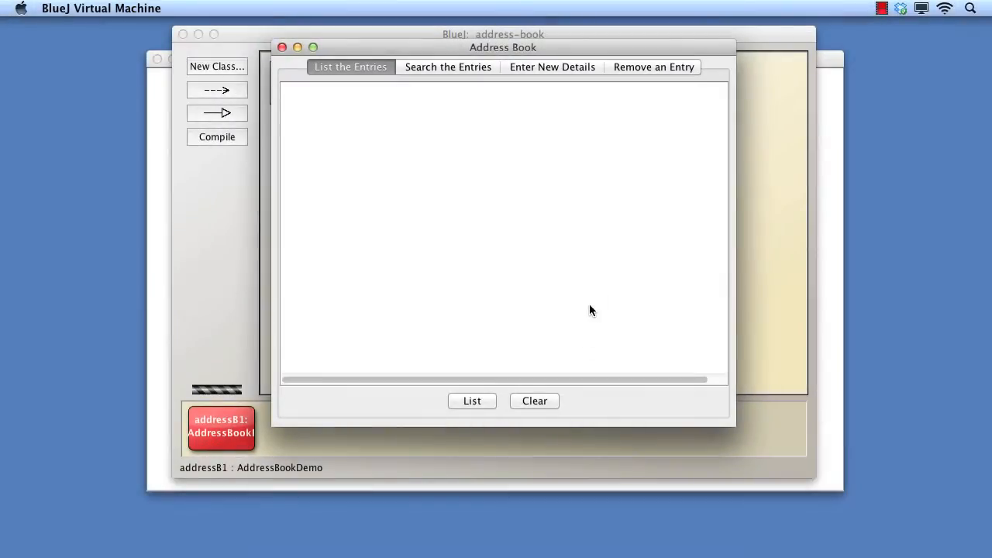
Remove david's entry again in the relaunched window, then start entering jan as a key.
left_click(655, 68)
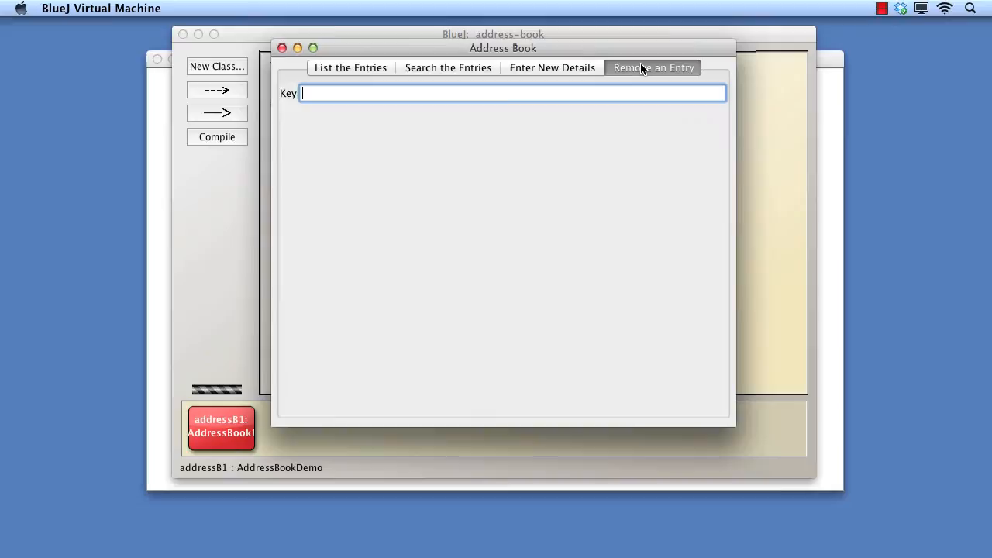
type("david")
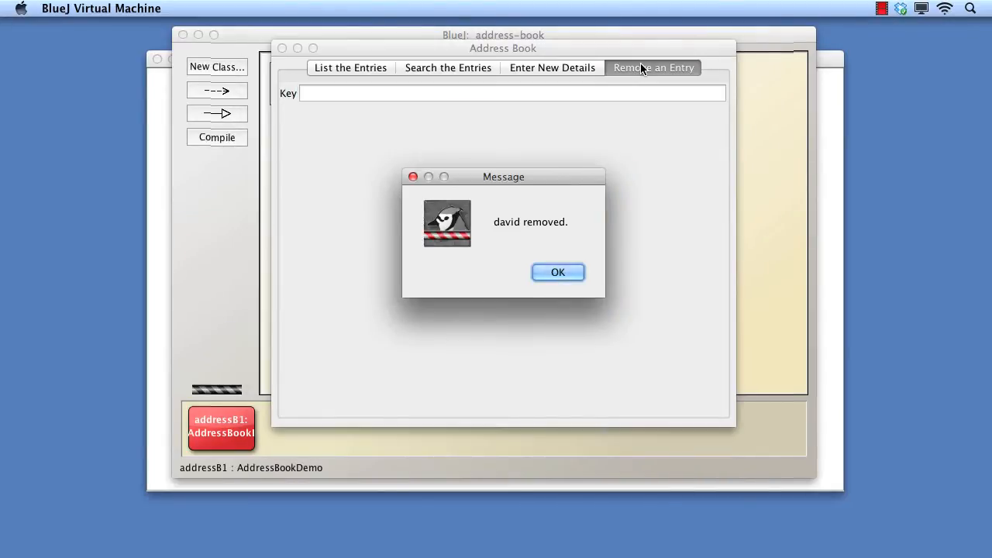
left_click(558, 273)
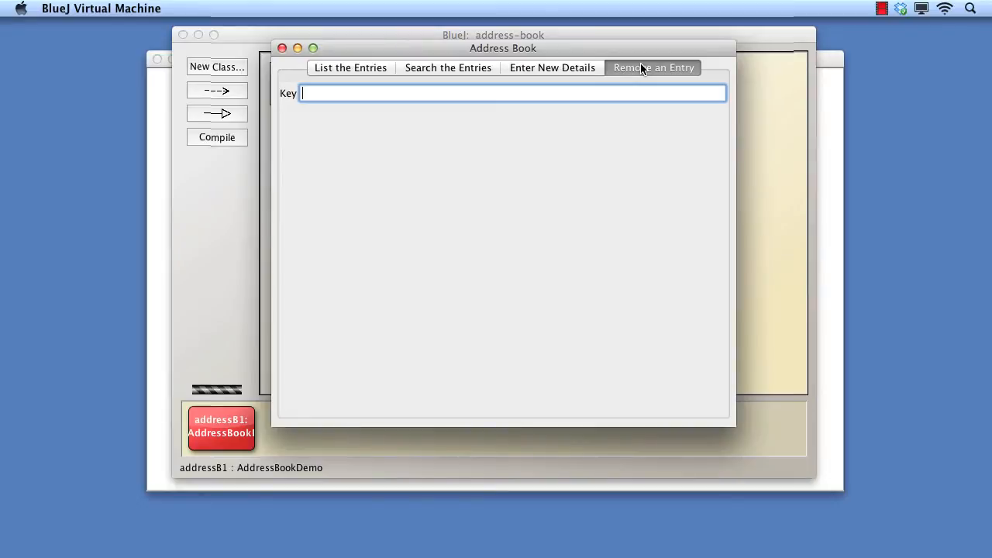
type("jan")
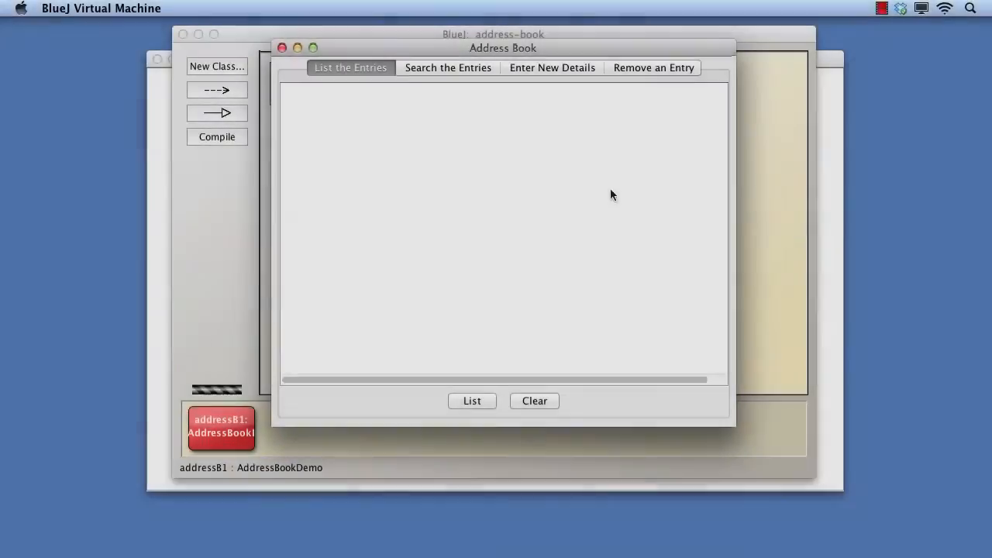
Remove jane's entry from the address book and acknowledge the removed message.
left_click(654, 69)
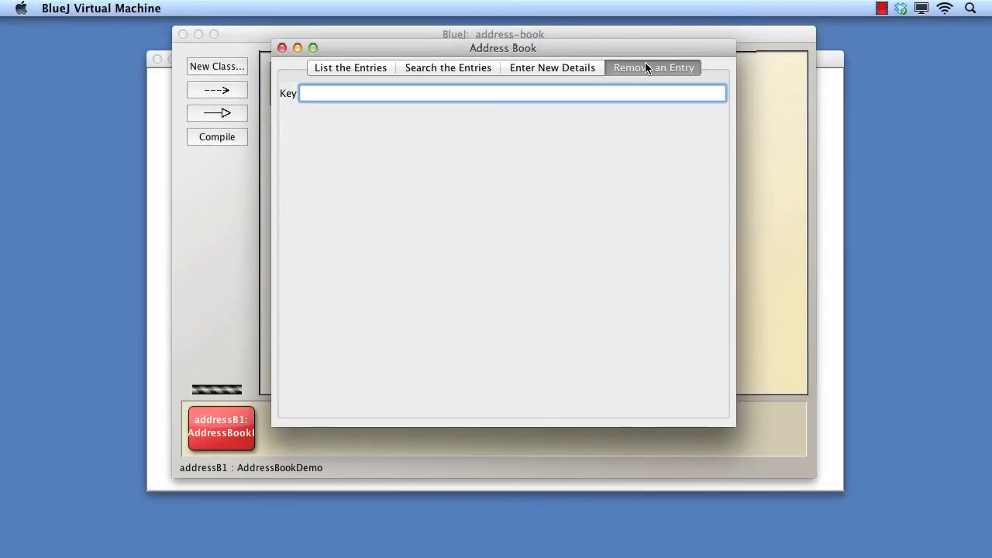
type("jane")
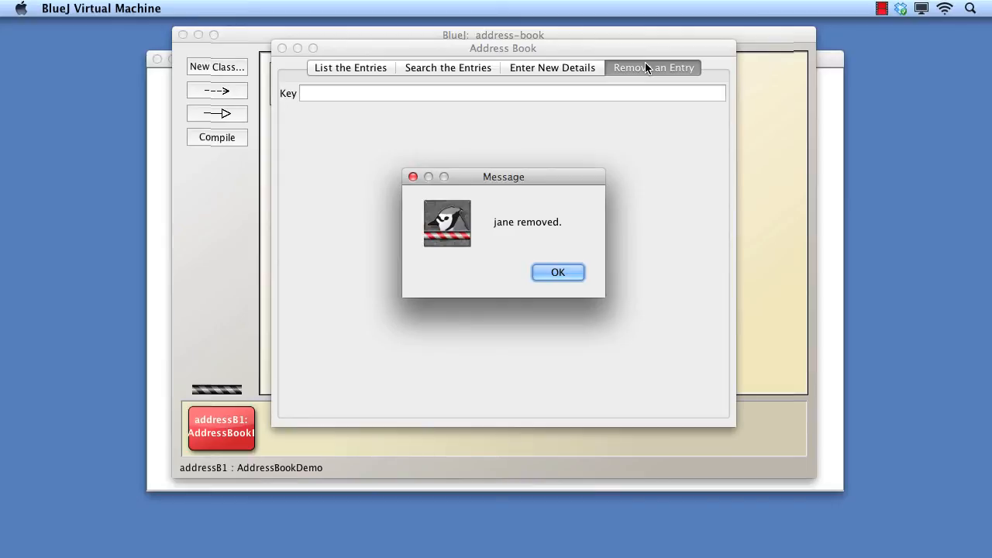
left_click(558, 272)
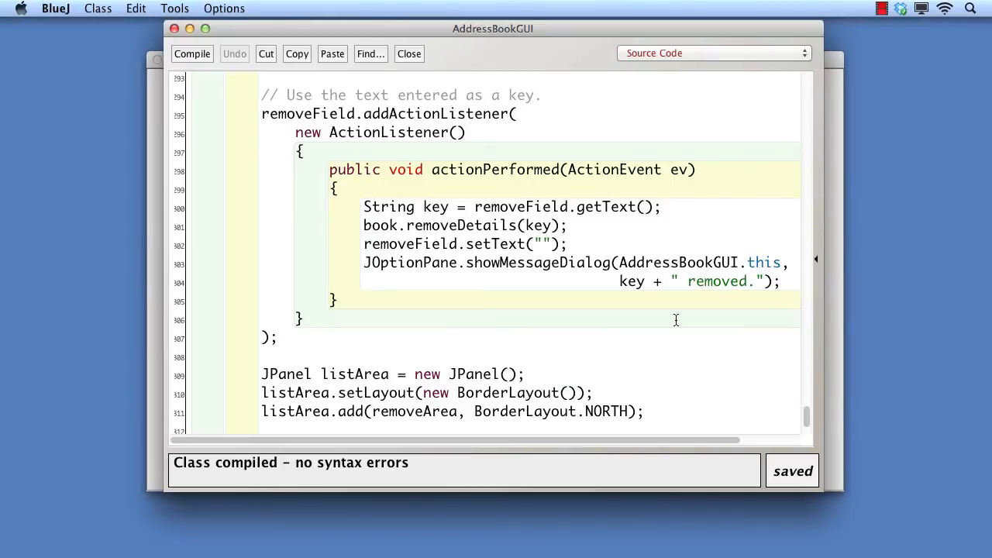